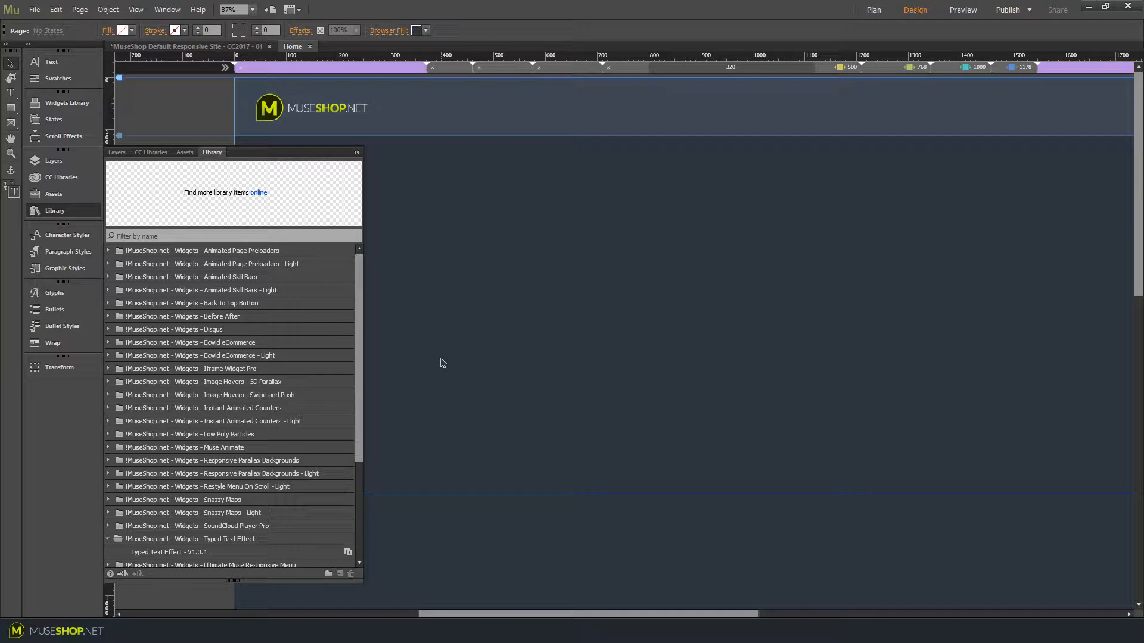
mouse_move(436, 450)
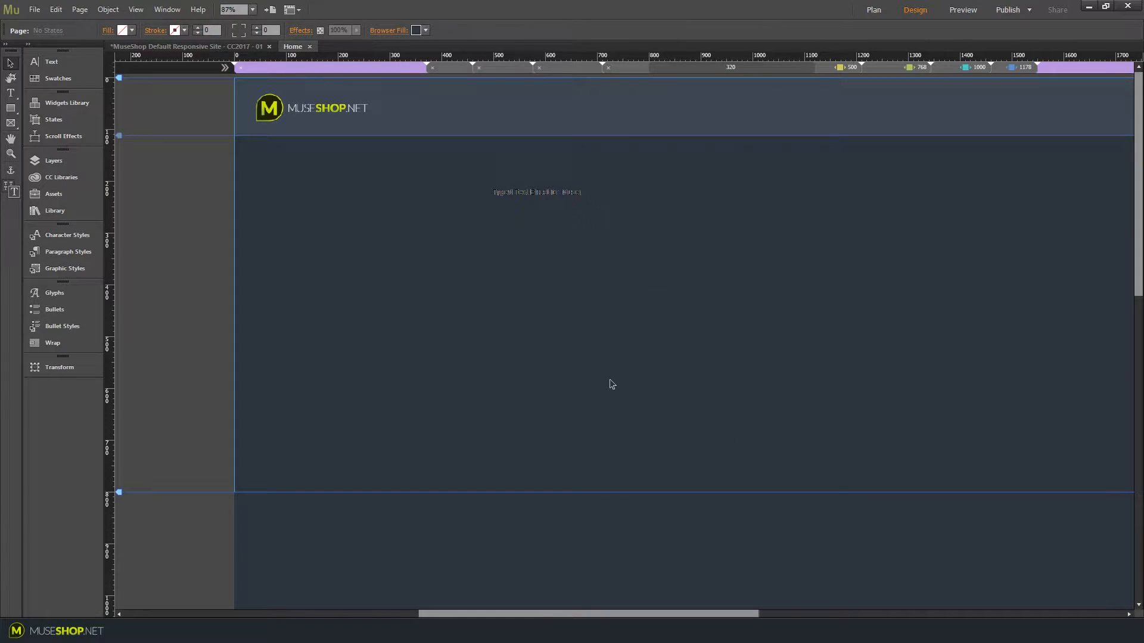
click(963, 9)
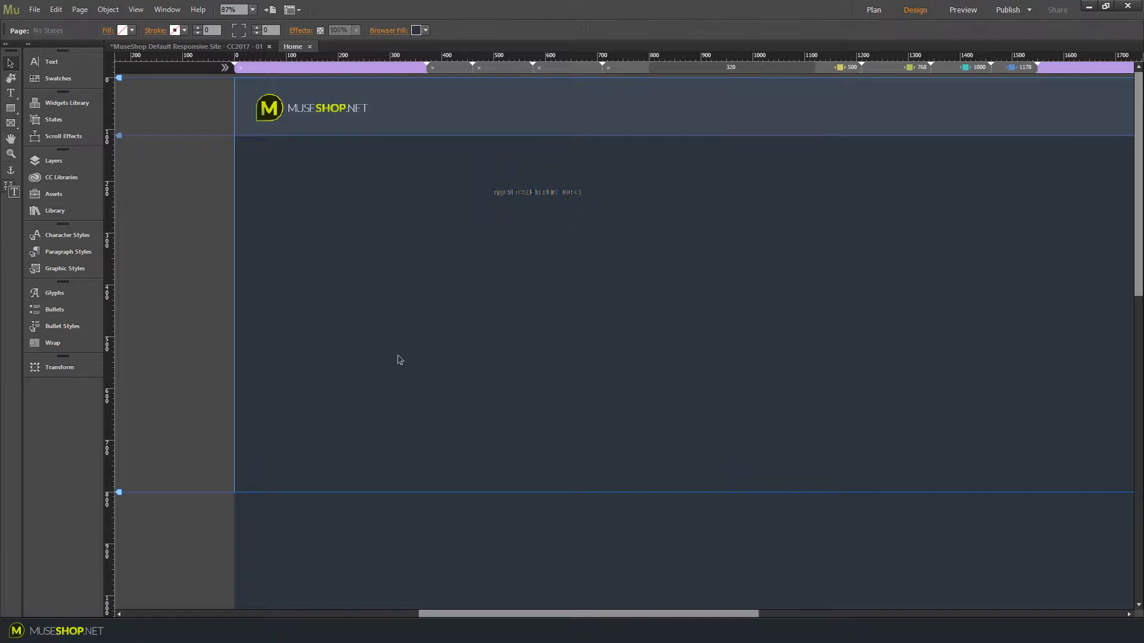
Set the selected typed-text widget's font to Play Bold and begin editing its size.
click(536, 192)
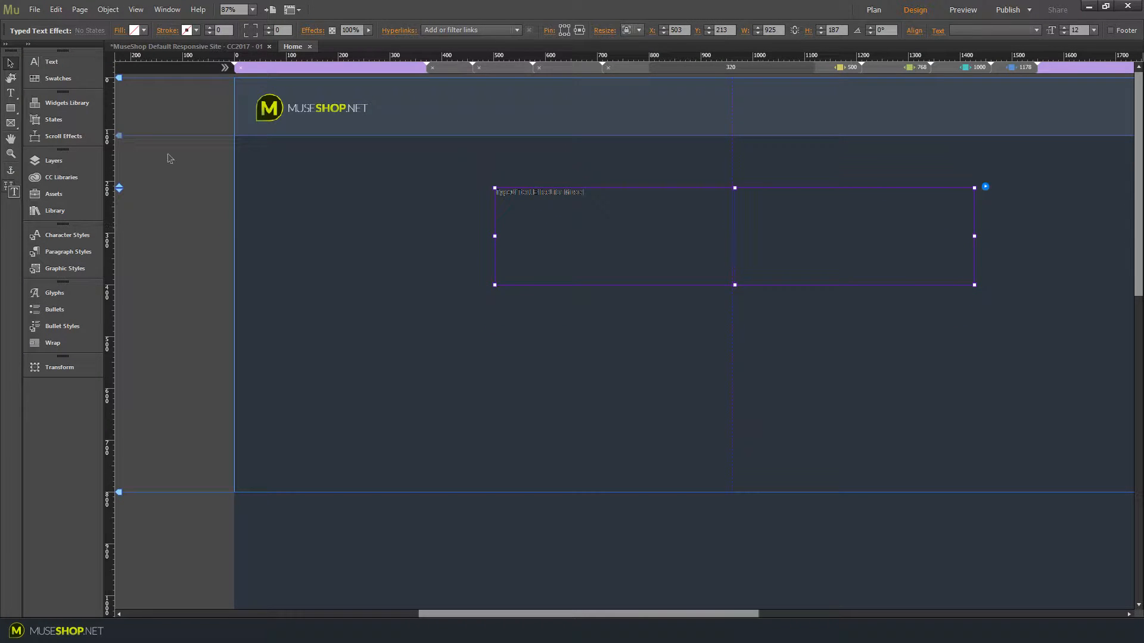
click(226, 71)
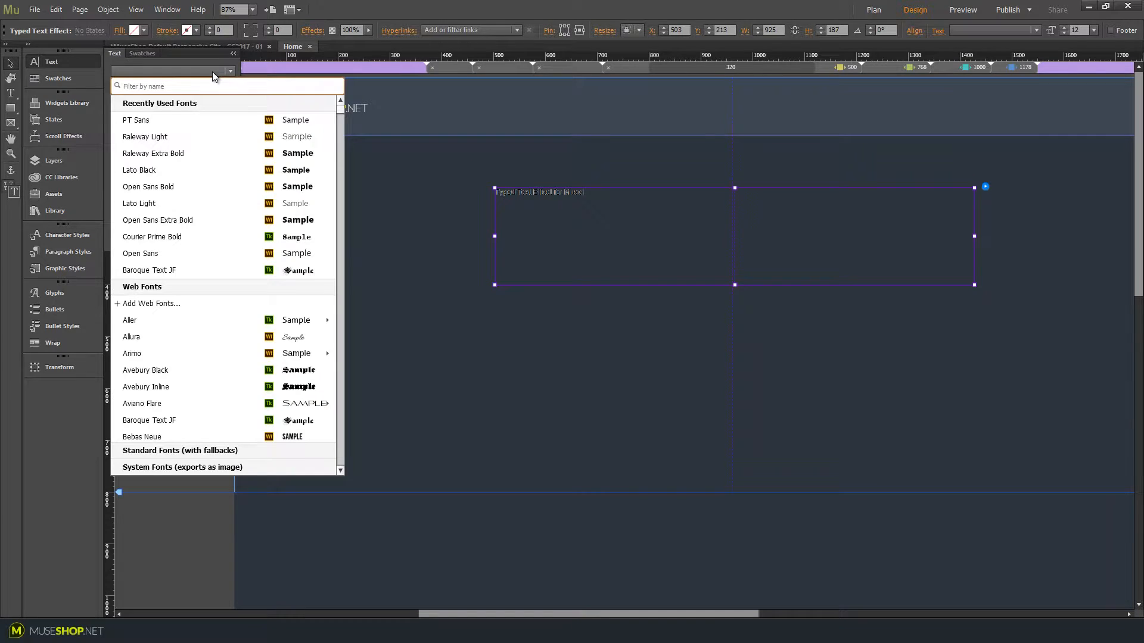
mouse_move(204, 136)
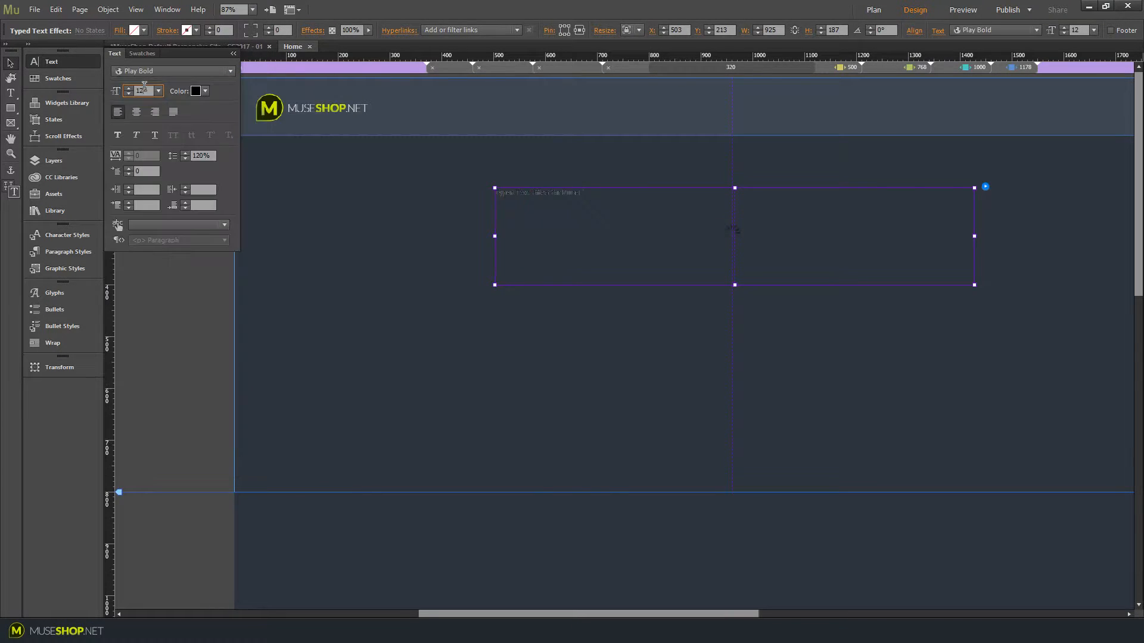
click(139, 91)
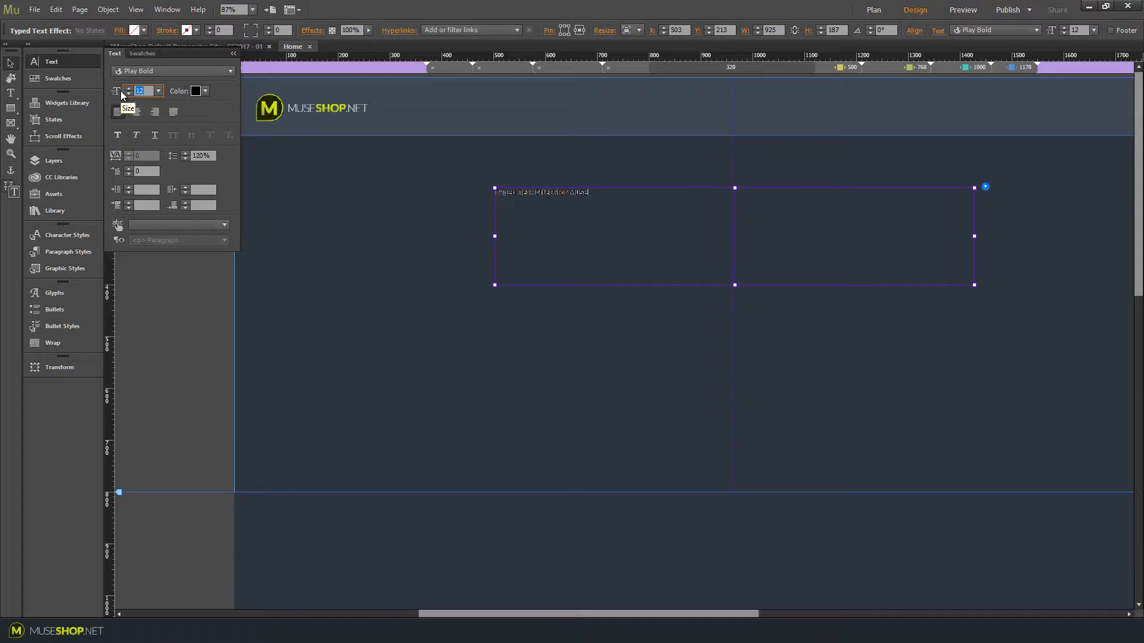
click(194, 90)
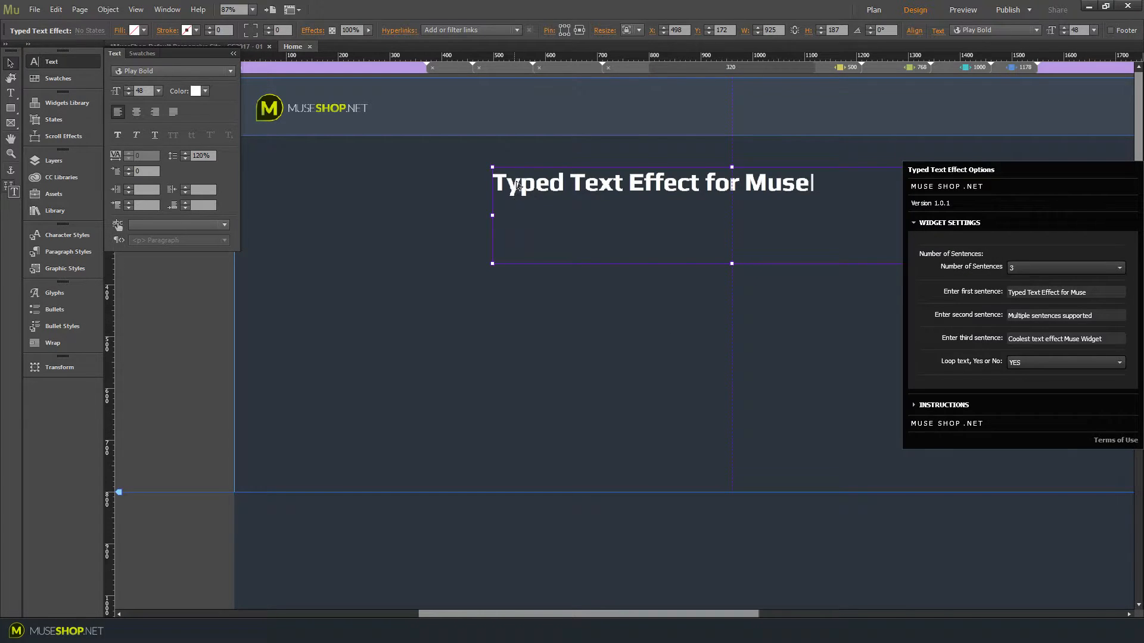
mouse_move(673, 212)
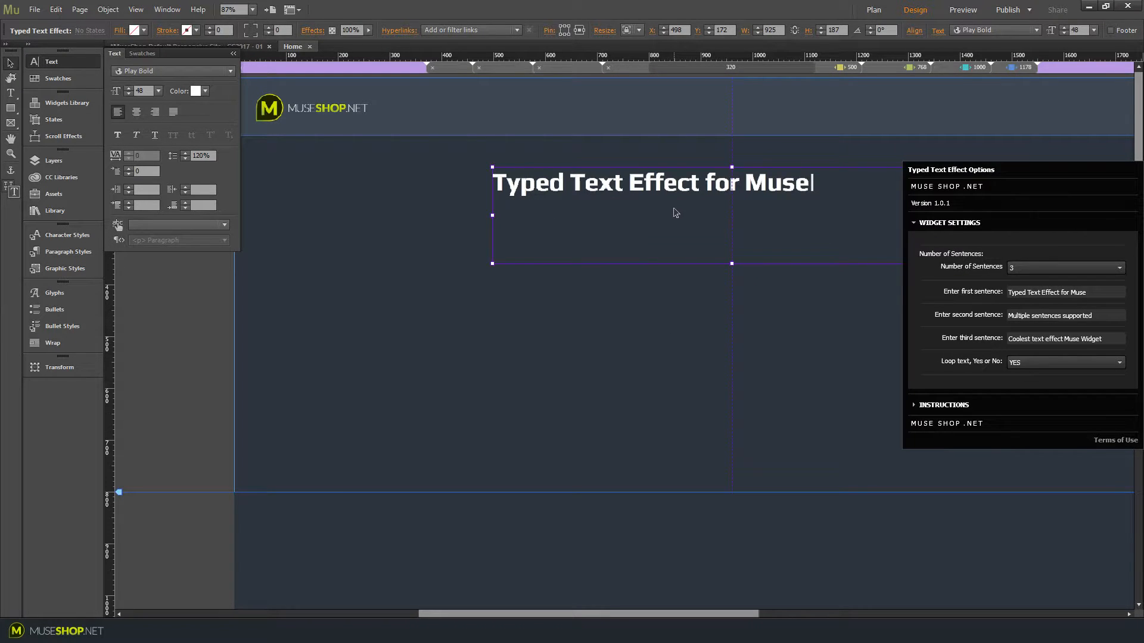
mouse_move(828, 208)
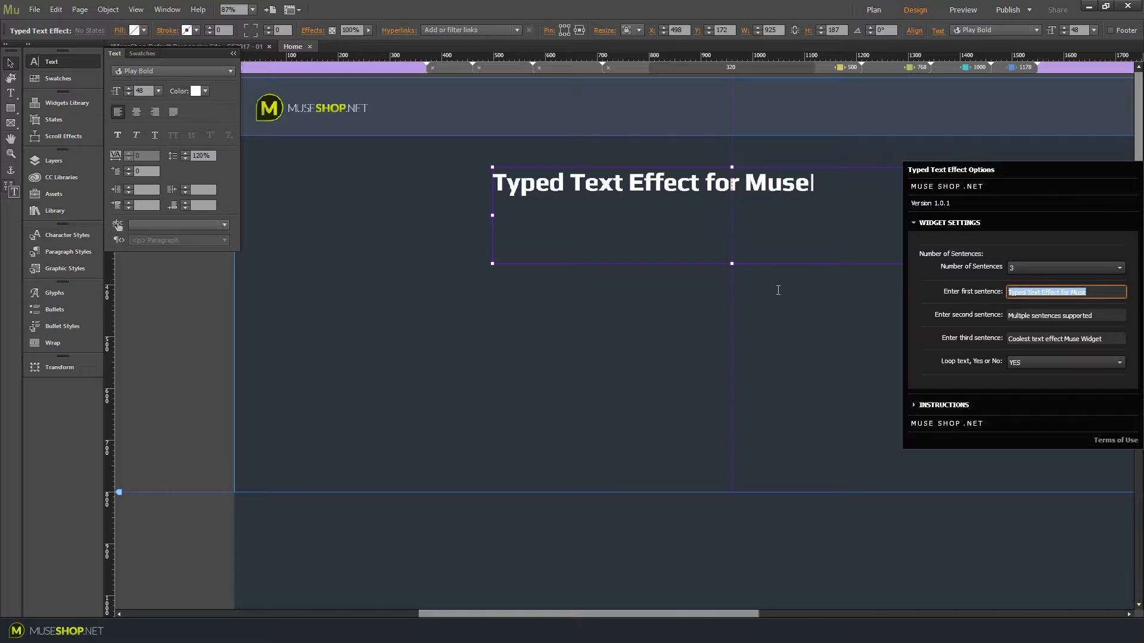
Replace the widget's first sentence with custom text beginning "I".
text(I)
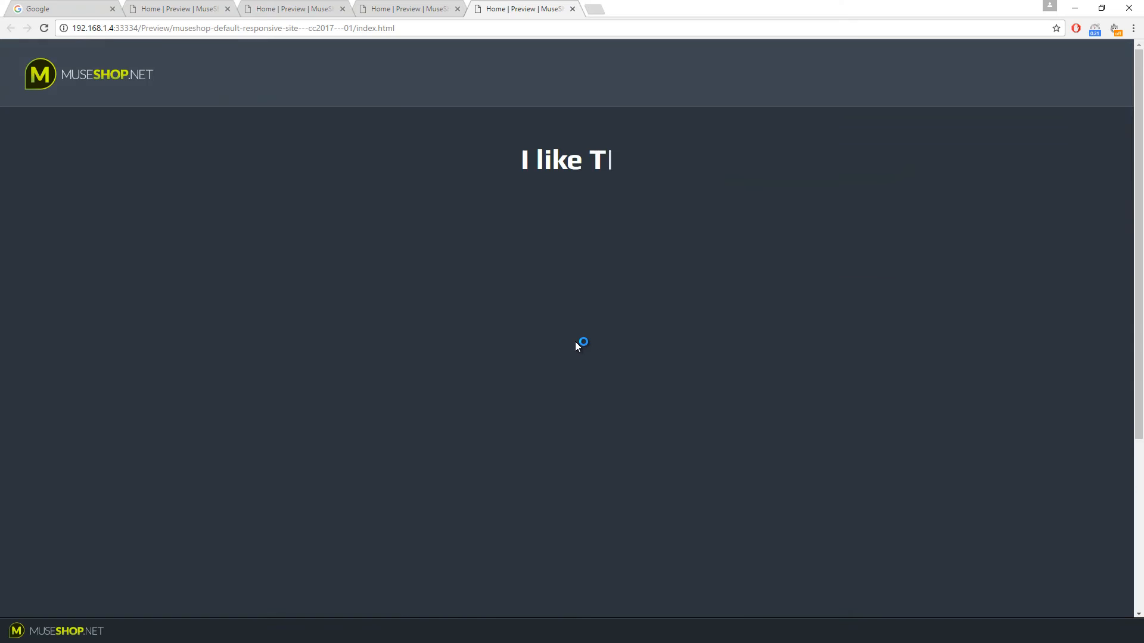
Watch the browser preview type "I like This Widg..." then "Multiple sentences supported".
text(his Widg)
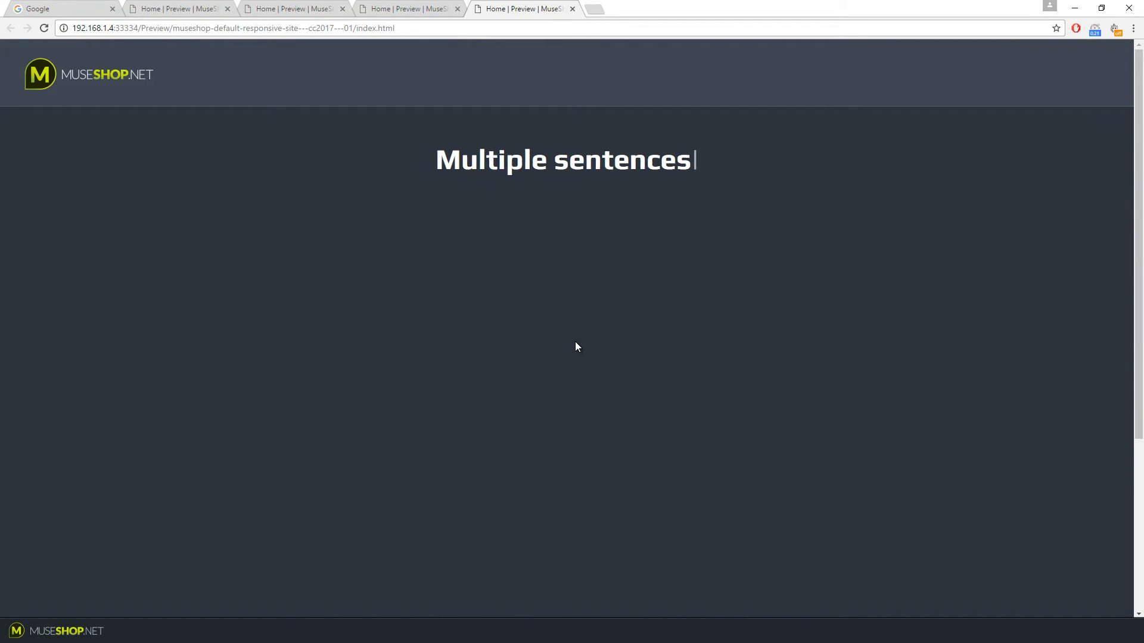
text(supported)
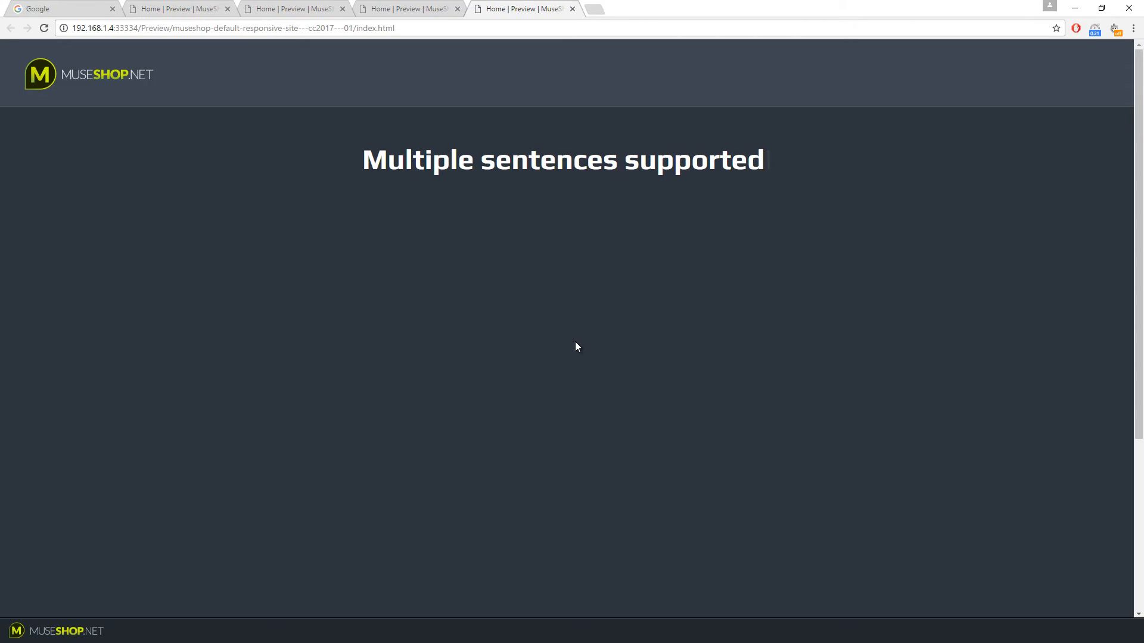